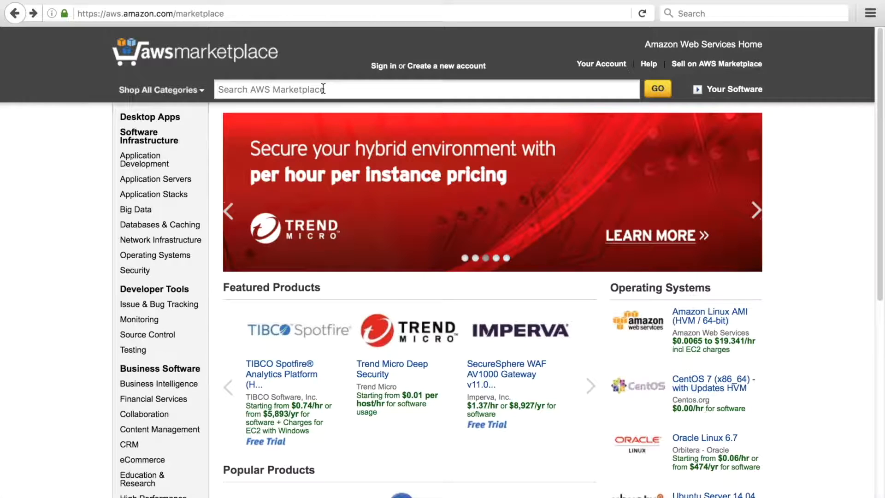
Step: Search AWS Marketplace for 'Zadara Cube' and list the five matching products
{"action": "type", "text": "Zadara Cube"}
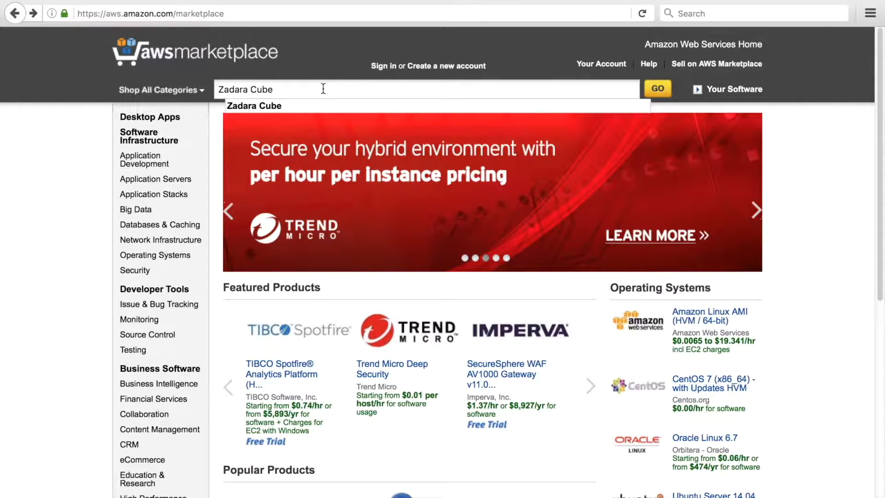
{"action": "left_click", "coordinate": [656, 88]}
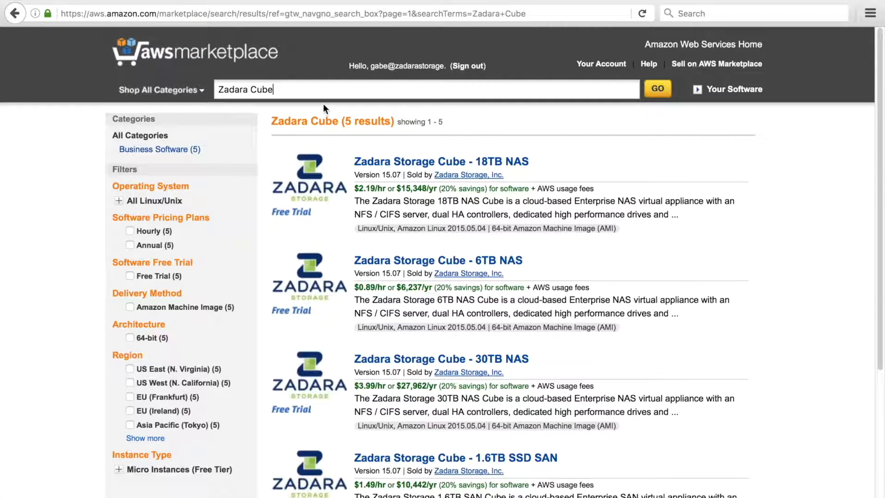
{"action": "scroll", "scroll_direction": "down", "scroll_amount": 3}
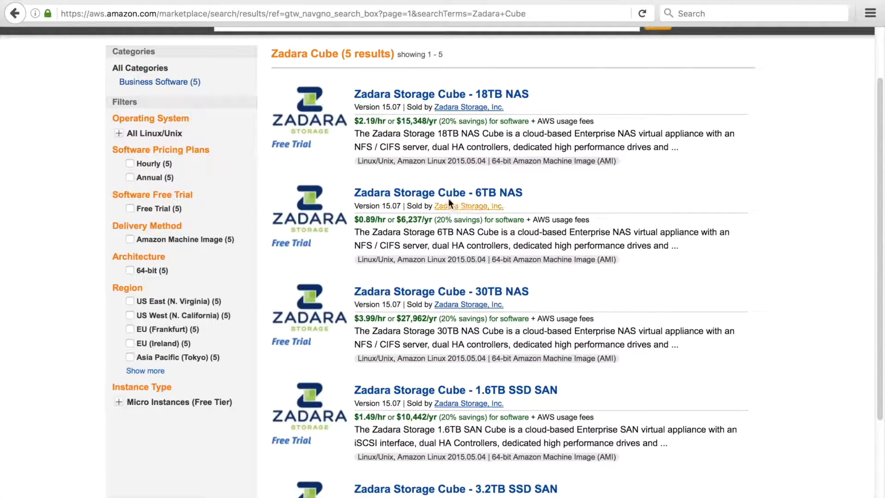
Step: View the Zadara Storage Cube - 6TB NAS product page and read through its details and policies
{"action": "left_click", "coordinate": [437, 192]}
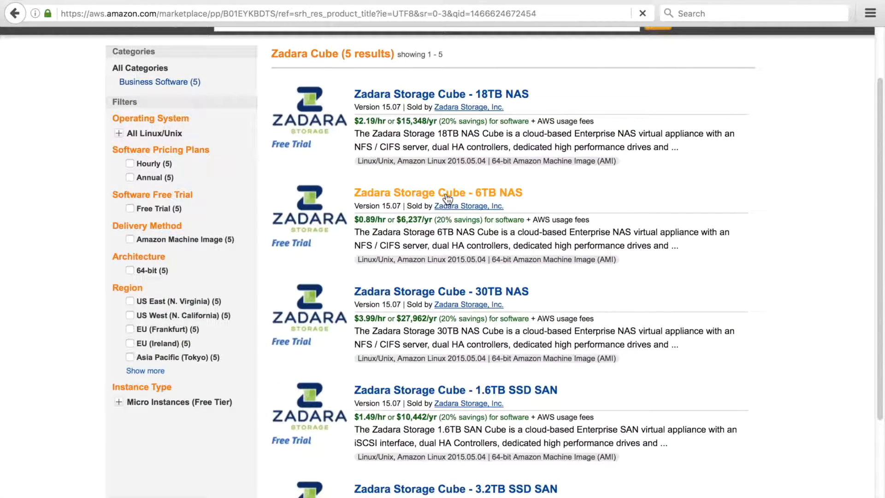
{"action": "left_click", "coordinate": [437, 191]}
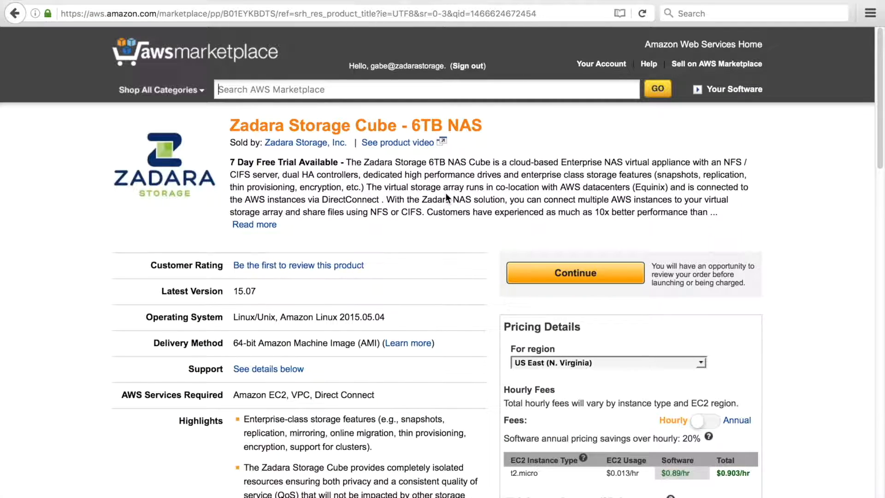
{"action": "scroll", "scroll_direction": "down", "scroll_amount": 3}
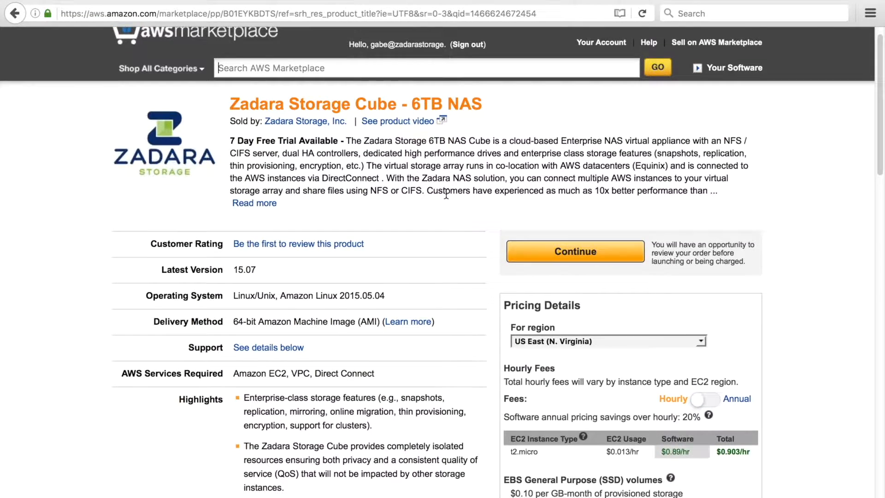
{"action": "scroll", "scroll_direction": "down", "scroll_amount": 3}
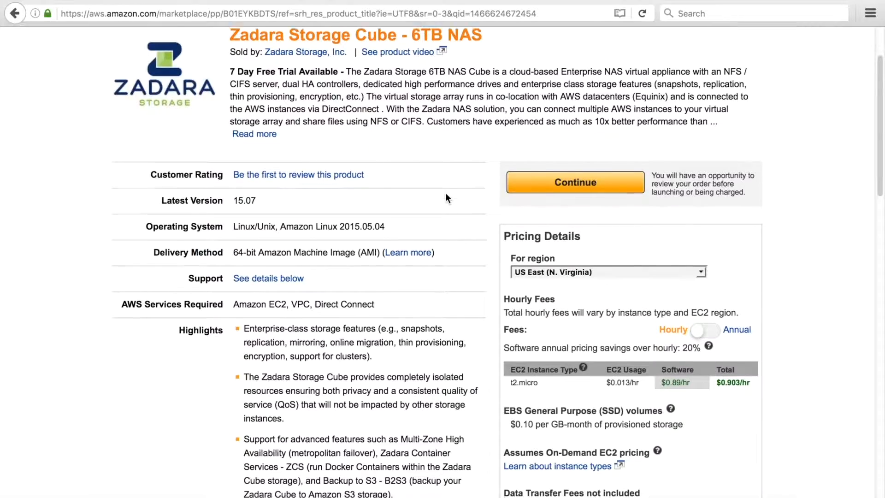
{"action": "scroll", "scroll_direction": "down", "scroll_amount": 3}
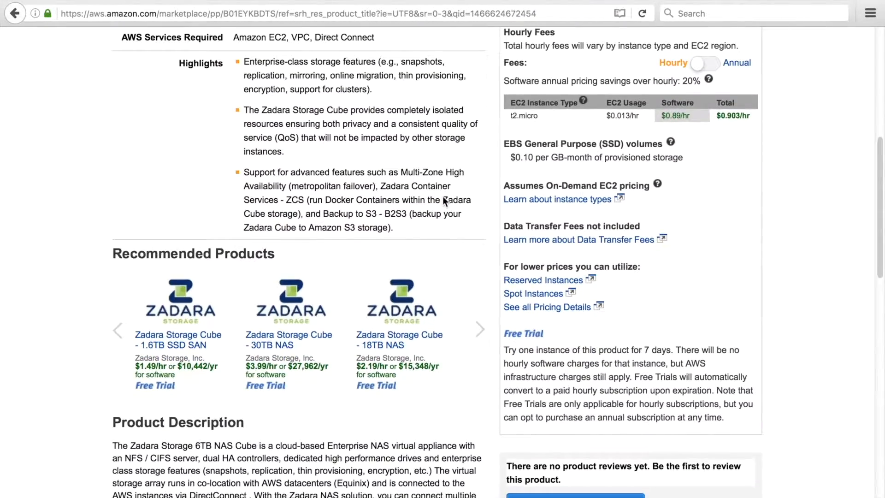
{"action": "scroll", "scroll_direction": "down", "scroll_amount": 3}
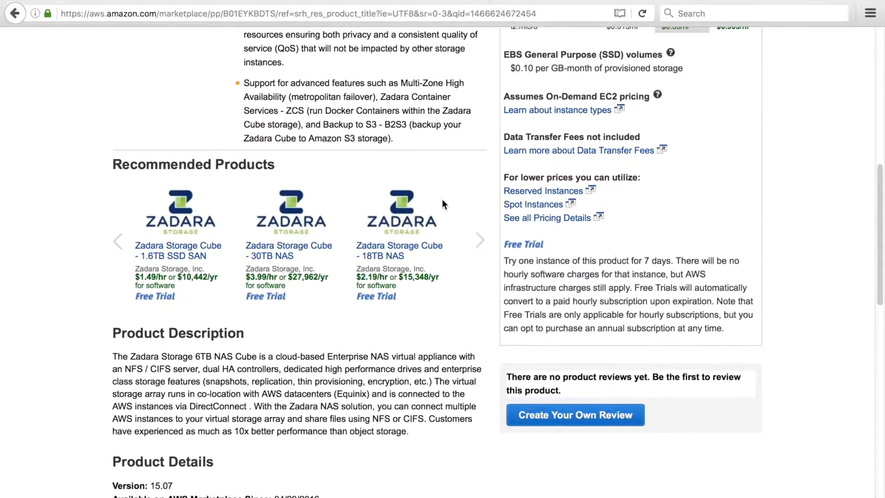
{"action": "scroll", "scroll_direction": "down", "scroll_amount": 3}
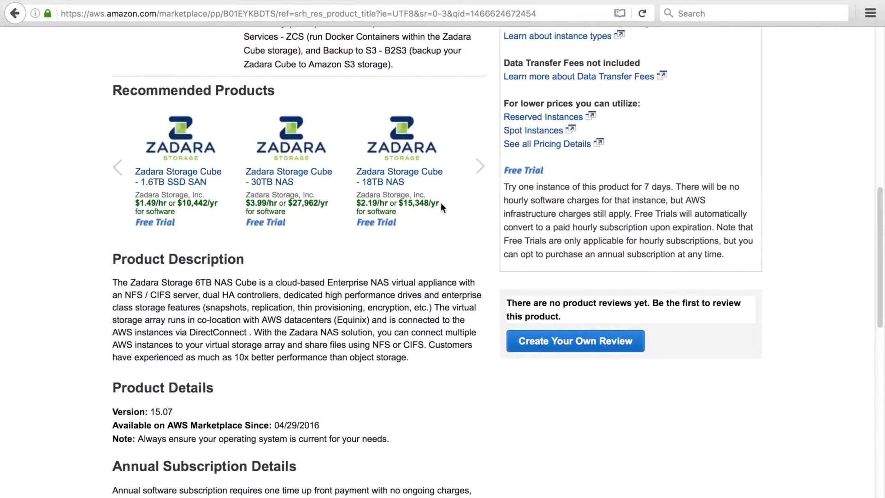
{"action": "scroll", "scroll_direction": "down", "scroll_amount": 3}
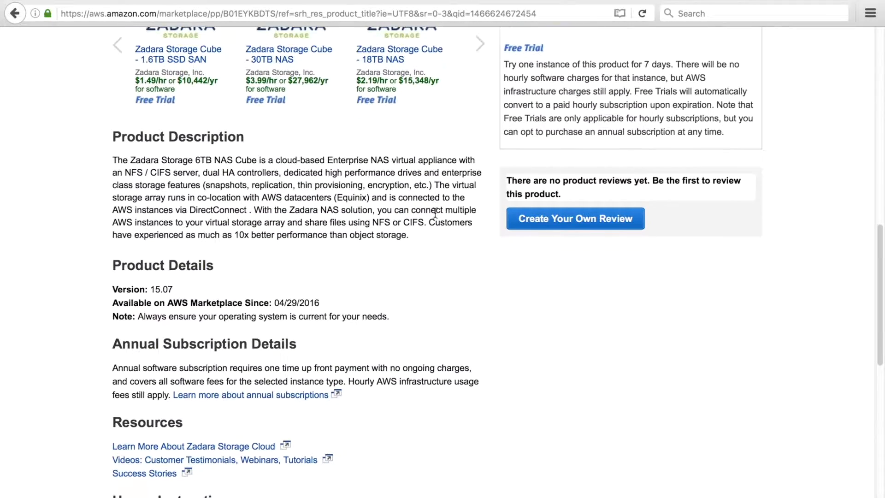
{"action": "scroll", "scroll_direction": "down", "scroll_amount": 3}
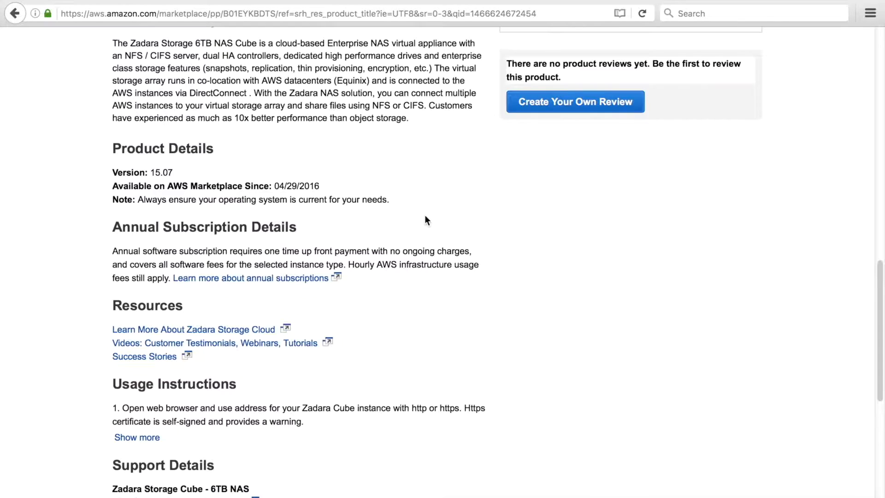
{"action": "scroll", "scroll_direction": "down", "scroll_amount": 3}
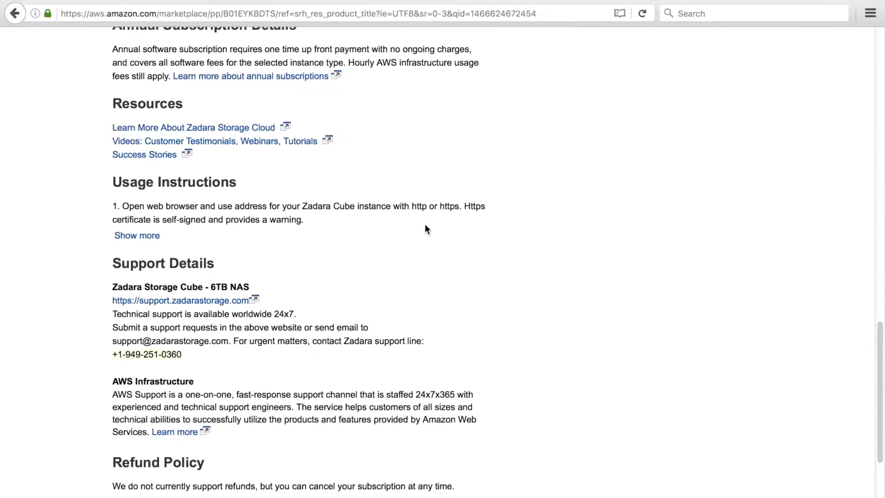
{"action": "scroll", "scroll_direction": "down", "scroll_amount": 3}
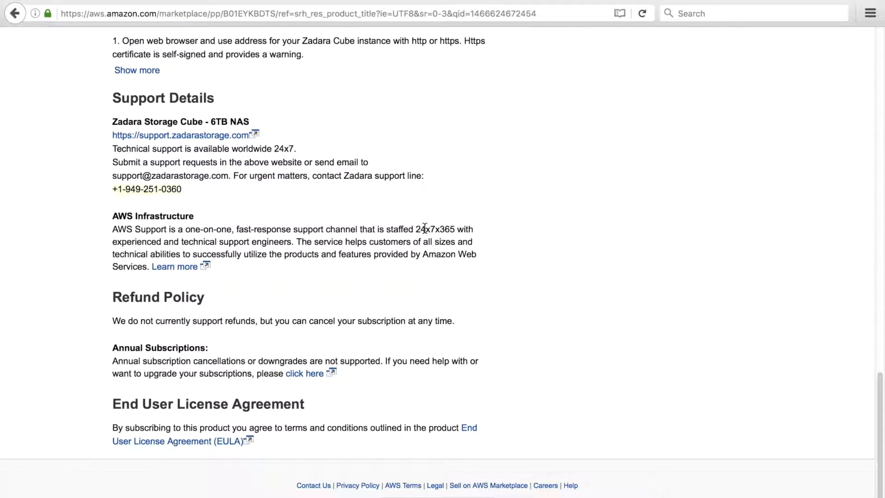
{"action": "scroll", "scroll_direction": "up", "scroll_amount": 3}
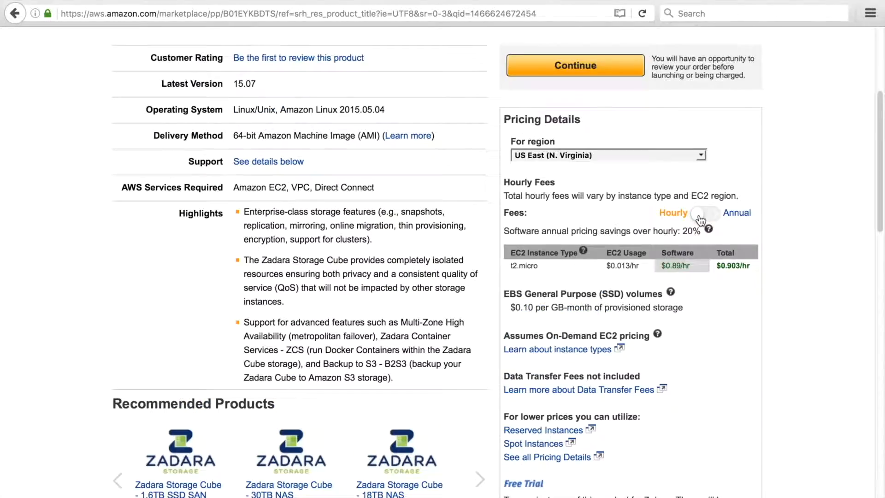
Step: Price the 6TB NAS Cube for EU (Frankfurt) and continue to its launch options
{"action": "left_click", "coordinate": [607, 155]}
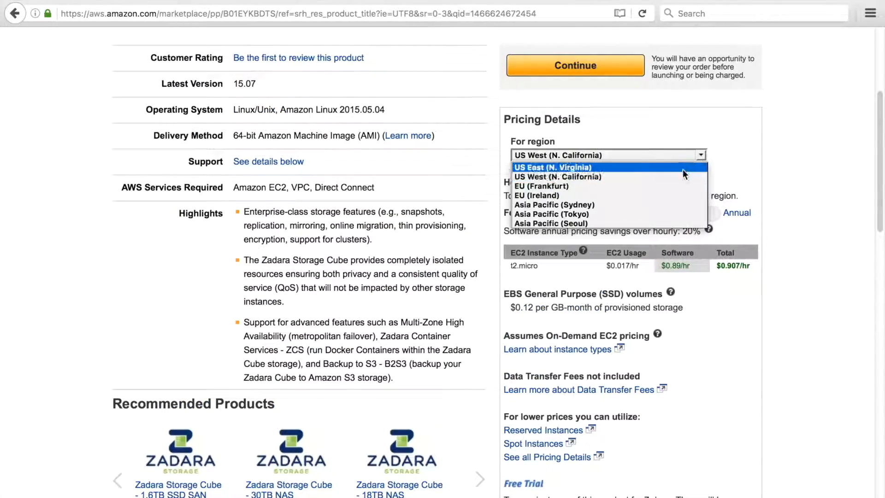
{"action": "left_click", "coordinate": [540, 186]}
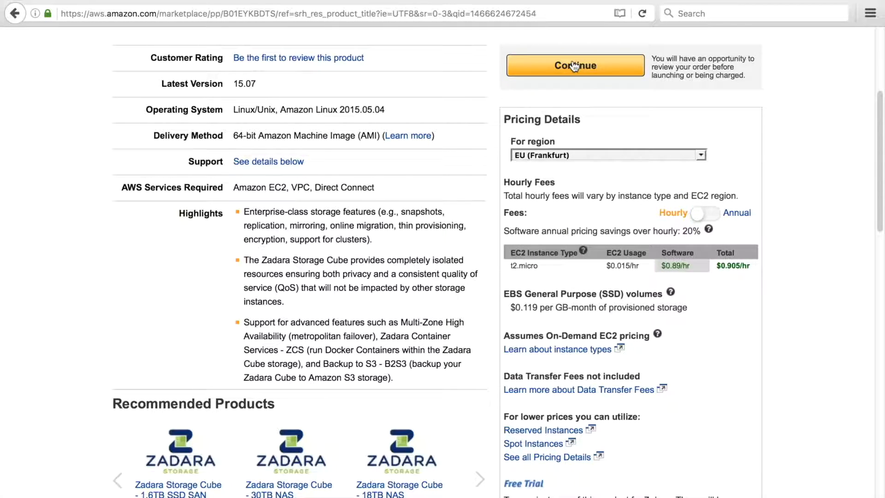
{"action": "left_click", "coordinate": [574, 66]}
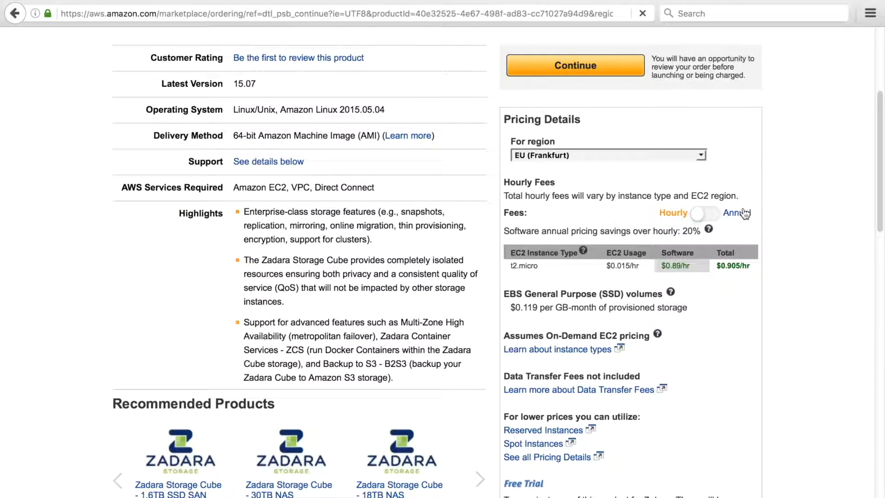
Step: Compare Manual Launch with 1-Click Launch and review the version, VPC and subnet settings for EU (Frankfurt)
{"action": "left_click", "coordinate": [574, 65]}
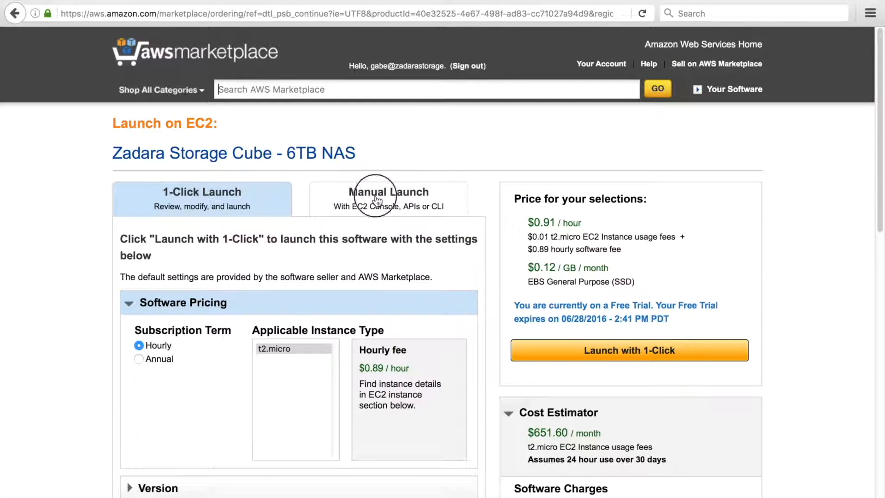
{"action": "left_click", "coordinate": [387, 192]}
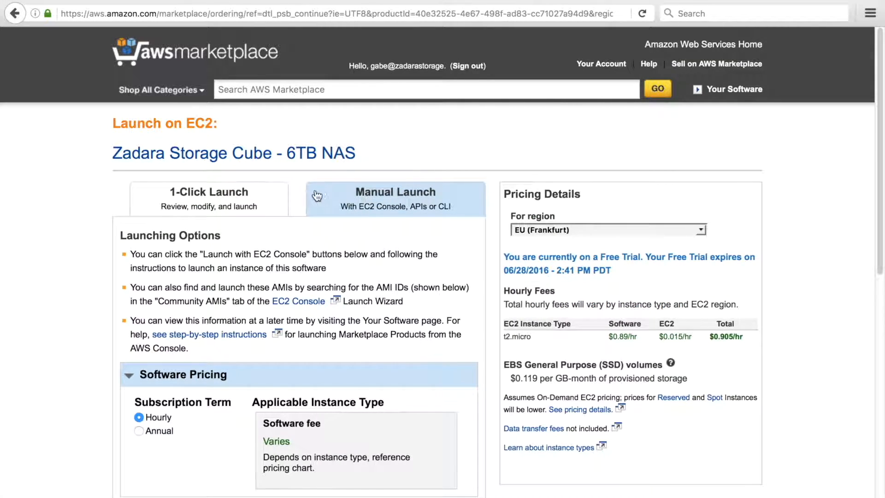
{"action": "left_click", "coordinate": [202, 199]}
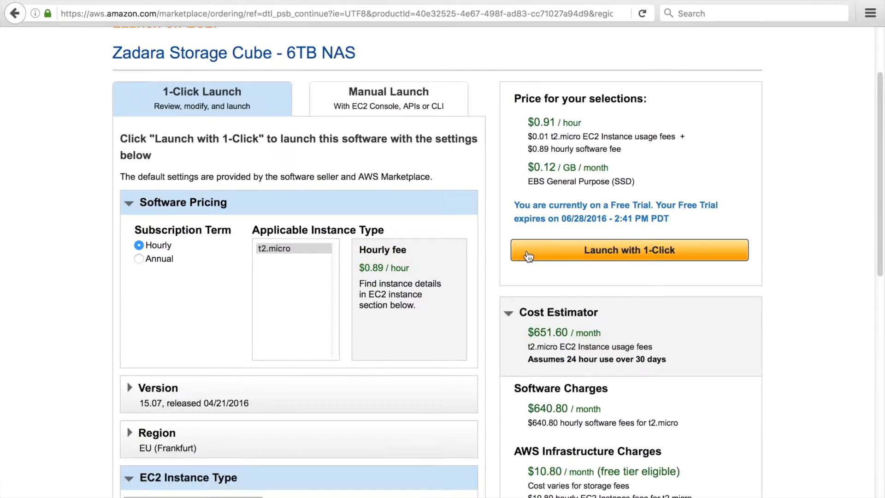
{"action": "scroll", "scroll_direction": "down", "scroll_amount": 3}
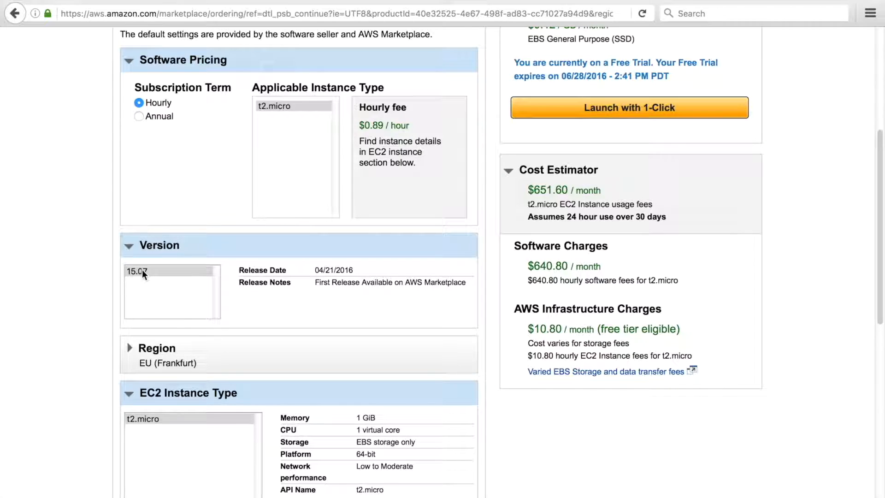
{"action": "scroll", "scroll_direction": "down", "scroll_amount": 3}
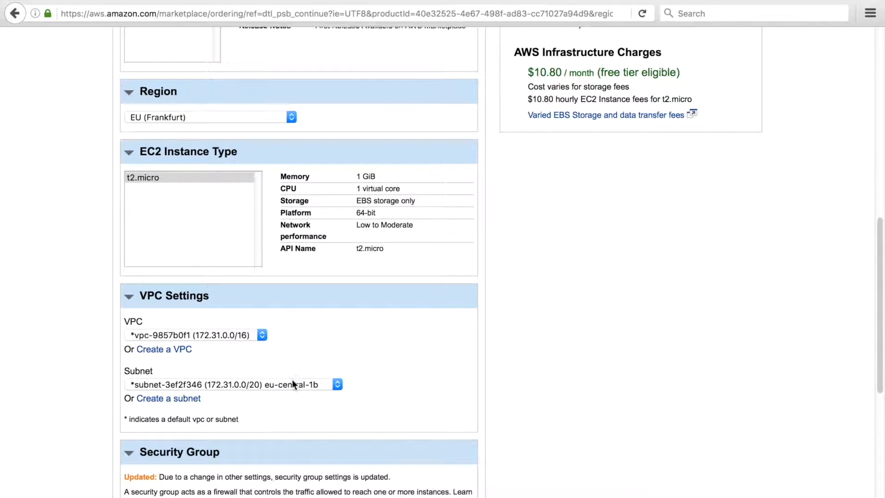
{"action": "left_click", "coordinate": [260, 334]}
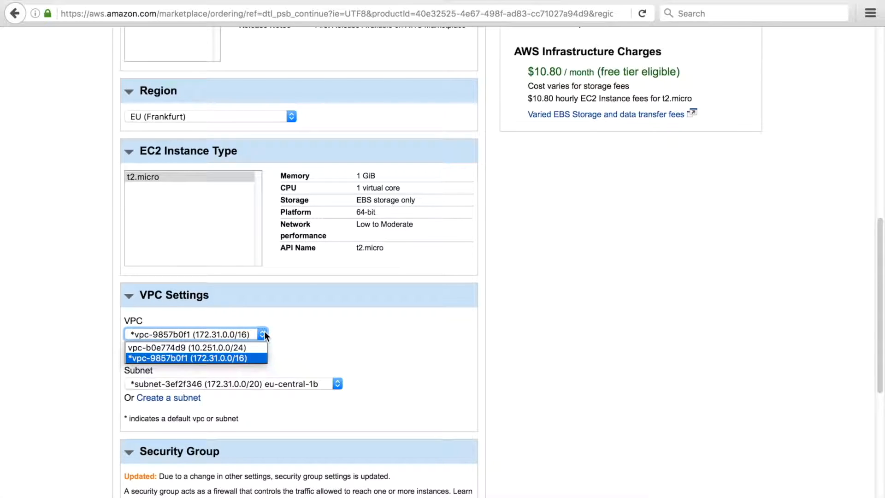
{"action": "left_click", "coordinate": [337, 383]}
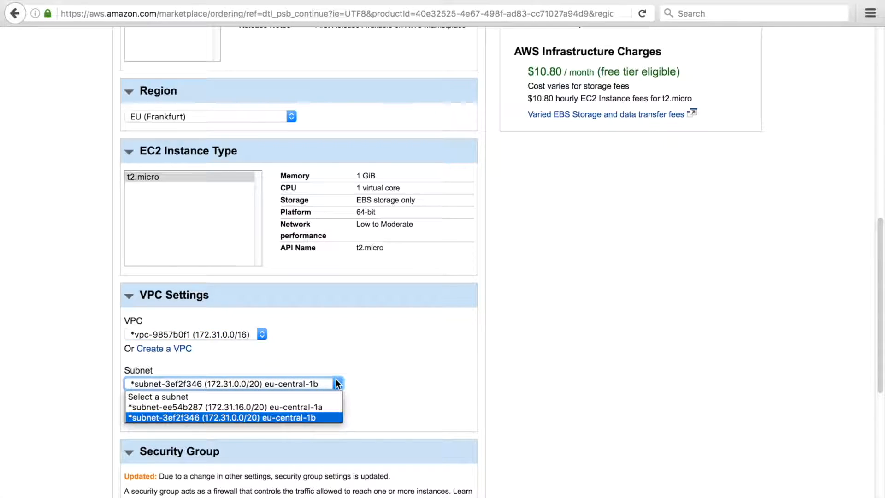
{"action": "left_click", "coordinate": [233, 416]}
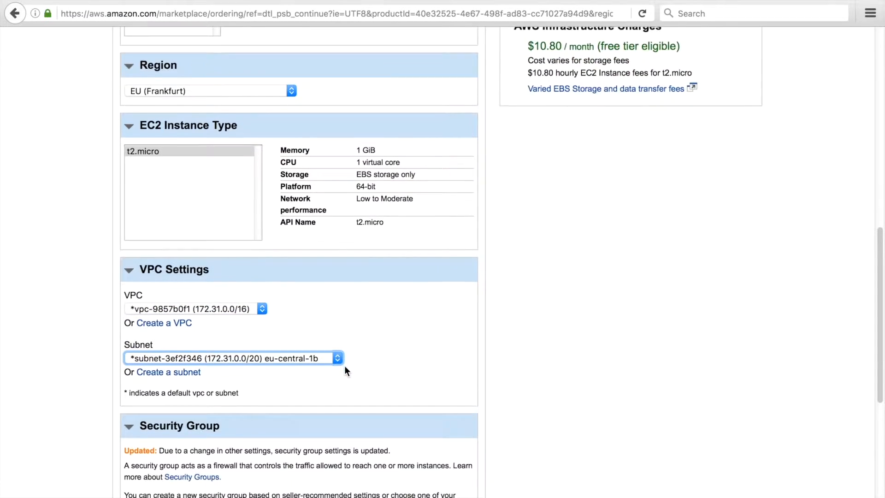
{"action": "scroll", "scroll_direction": "down", "scroll_amount": 3}
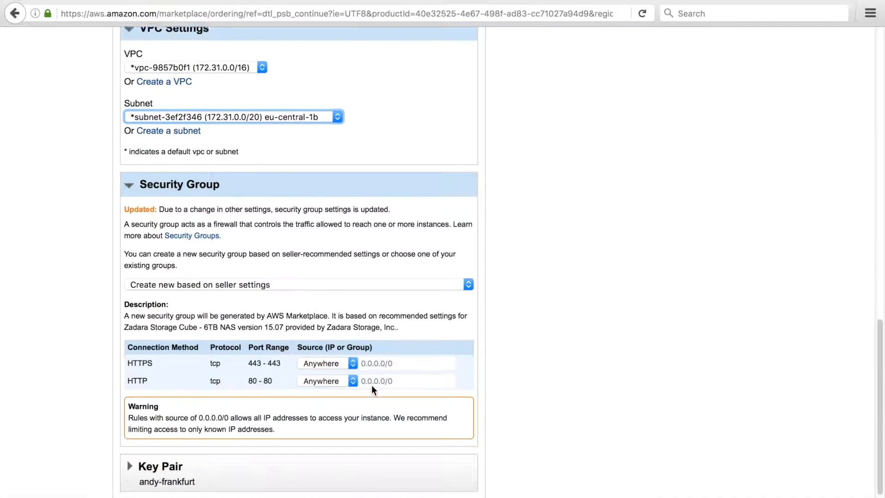
{"action": "scroll", "scroll_direction": "down", "scroll_amount": 3}
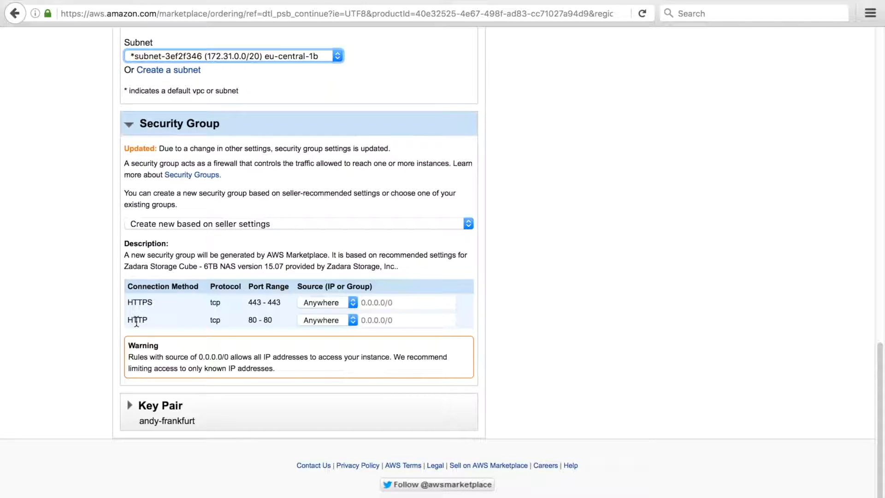
{"action": "mouse_move", "coordinate": [213, 241]}
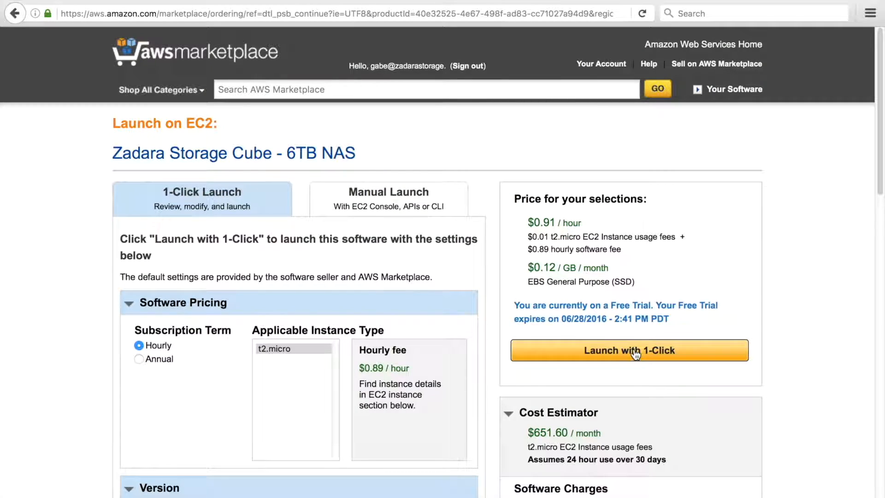
Step: Launch the 6TB NAS Cube with 1-Click using the default hourly t2.micro settings
{"action": "left_click", "coordinate": [628, 350]}
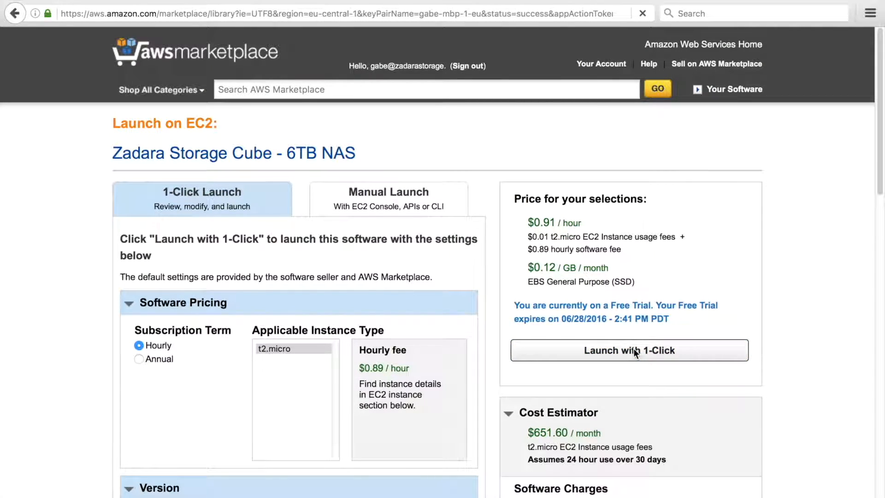
{"action": "left_click", "coordinate": [628, 350]}
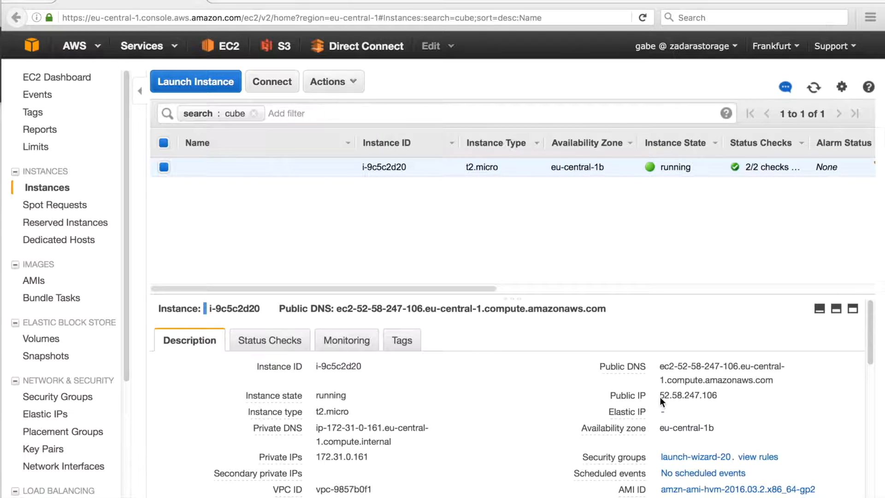
{"action": "mouse_move", "coordinate": [365, 381]}
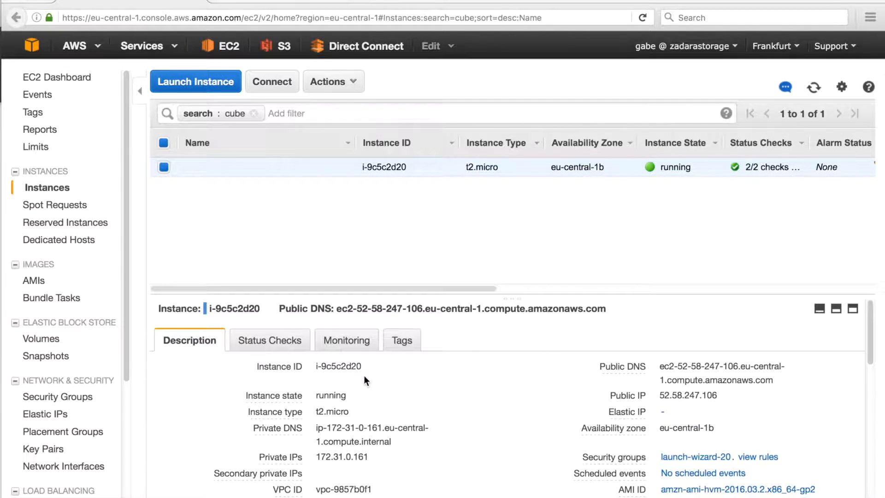
{"action": "mouse_move", "coordinate": [335, 167]}
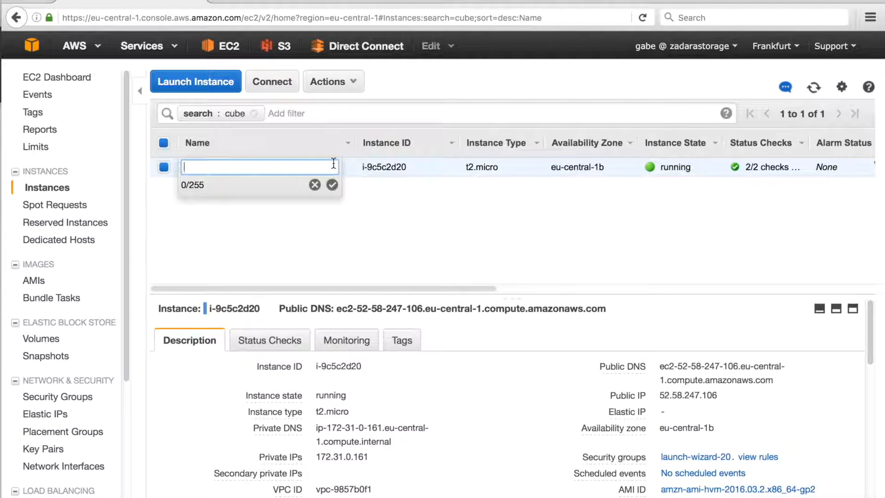
Step: Name the instance 'Zadara Cube (ZC-6T-SATA-200E)' and select its public IP 52.58.247.106
{"action": "type", "text": "Zadara Cube (ZC-6T-SATA-200E)"}
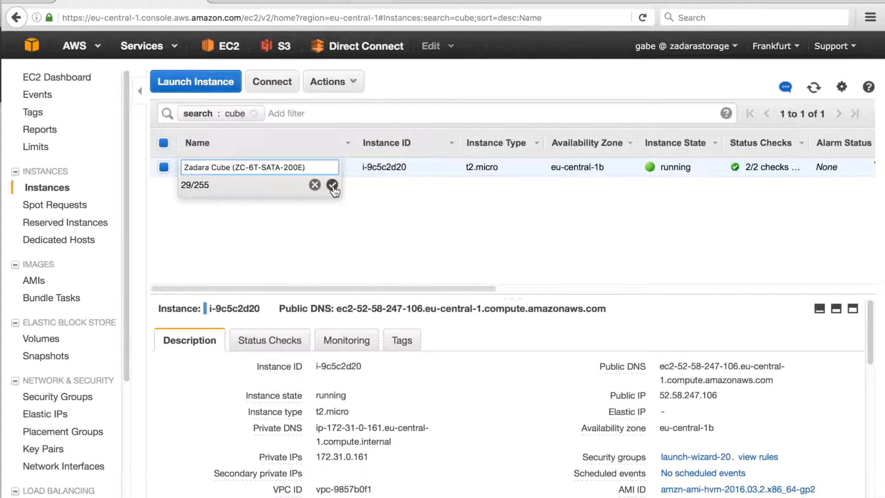
{"action": "left_click", "coordinate": [333, 186]}
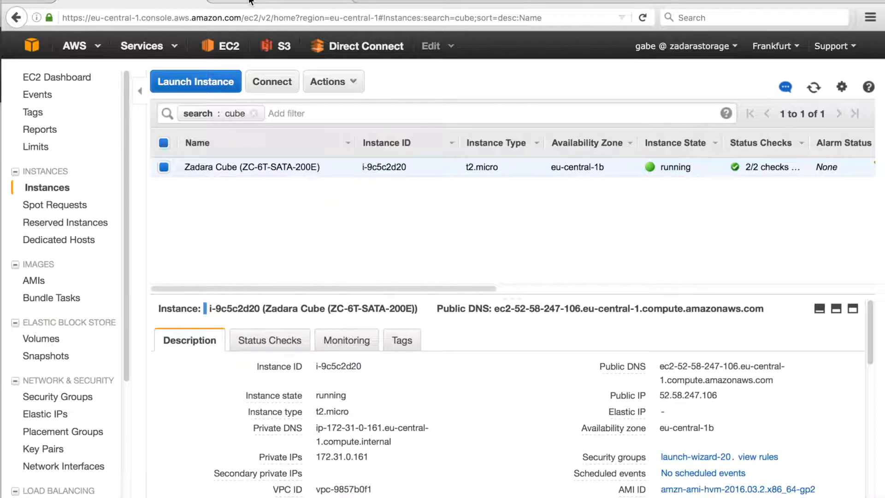
{"action": "mouse_move", "coordinate": [746, 399]}
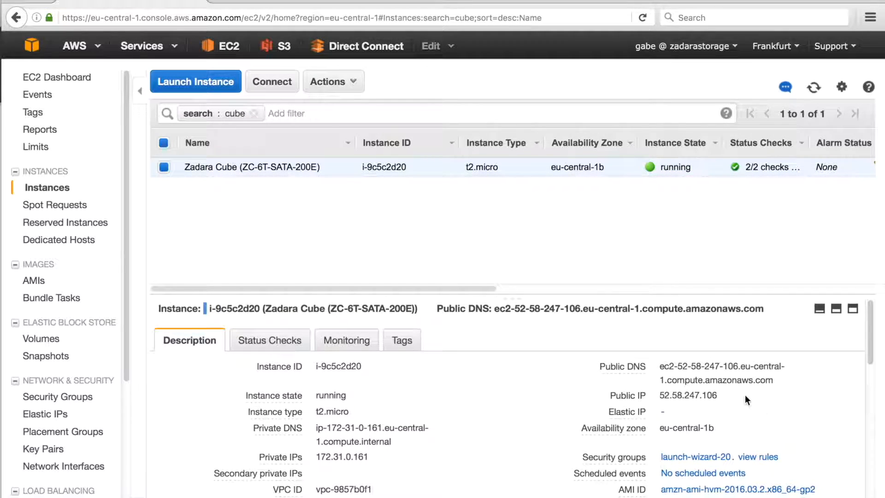
{"action": "double_click", "coordinate": [687, 395]}
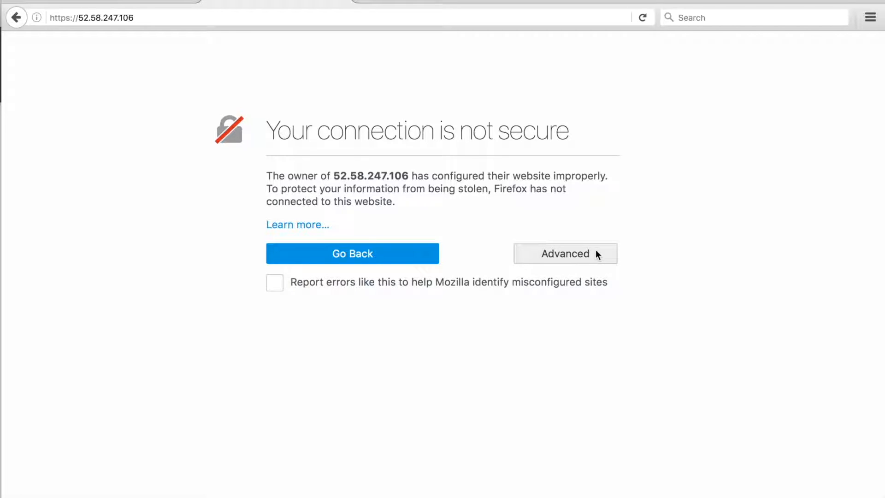
Step: Add a permanent security exception for the cube's self-signed certificate at 52.58.247.106
{"action": "left_click", "coordinate": [564, 252]}
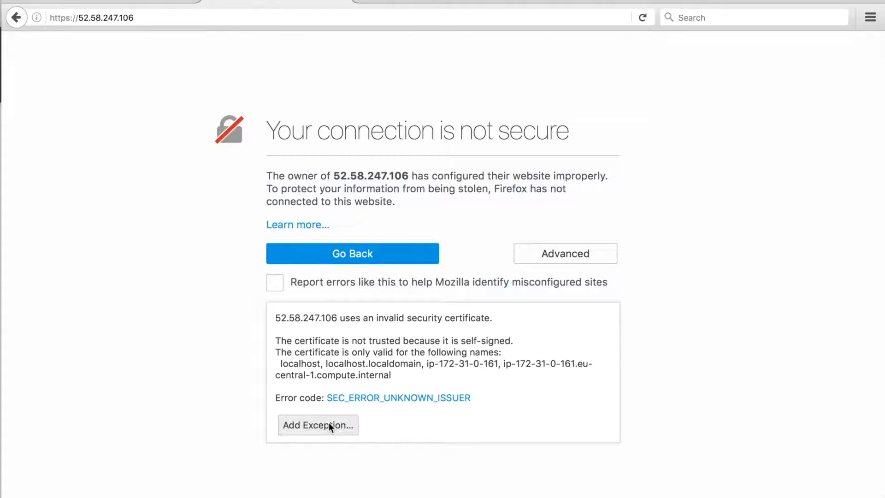
{"action": "left_click", "coordinate": [317, 424]}
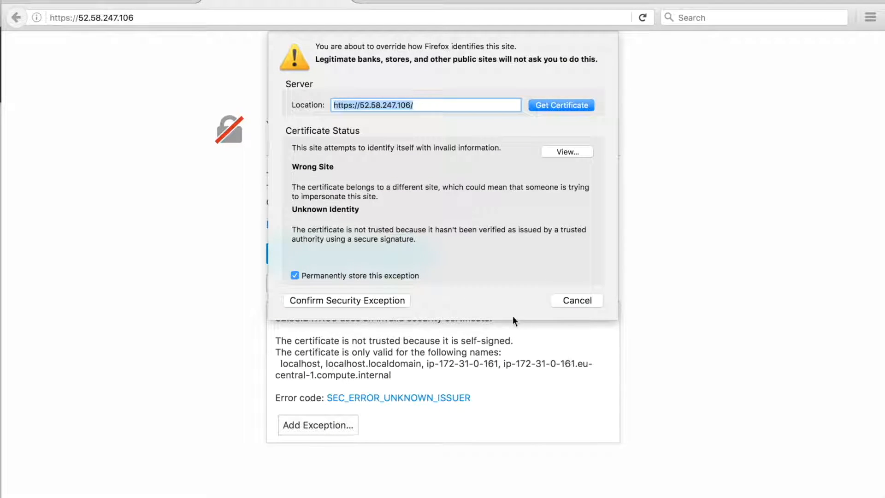
{"action": "left_click", "coordinate": [576, 299]}
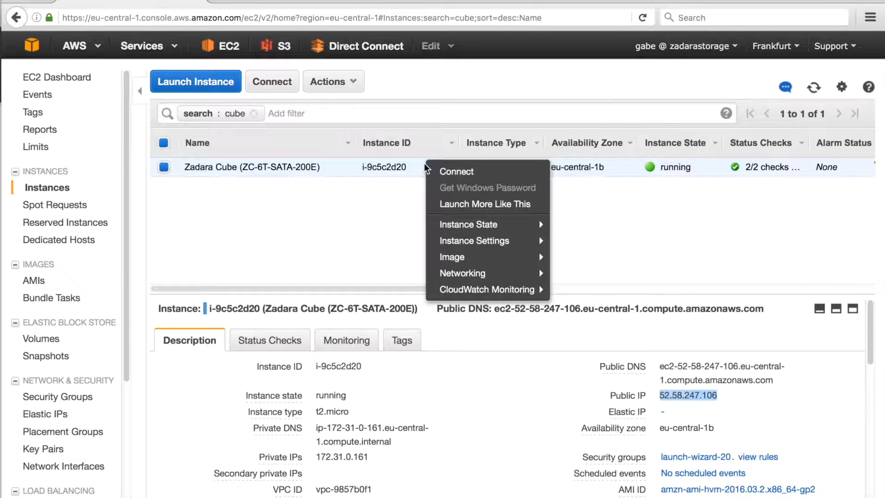
{"action": "mouse_move", "coordinate": [457, 171]}
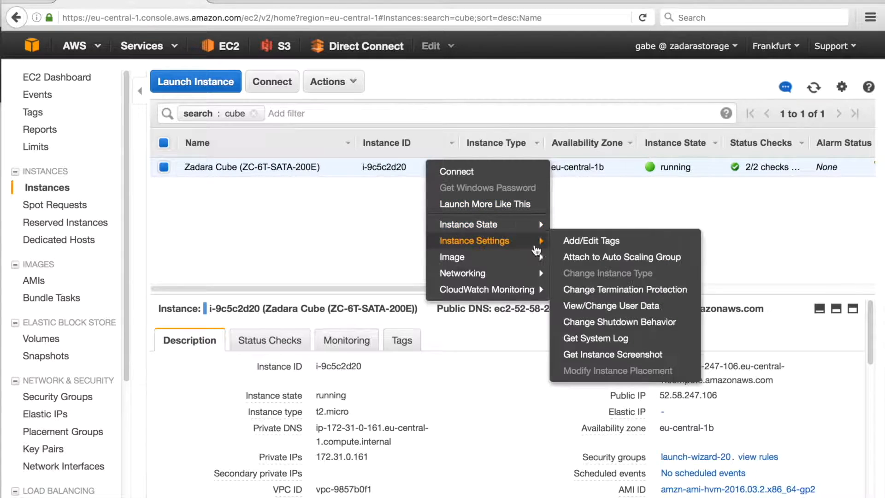
Step: Select and copy the instance ID i-9c5c2d20 from the instance Description
{"action": "left_click", "coordinate": [651, 350]}
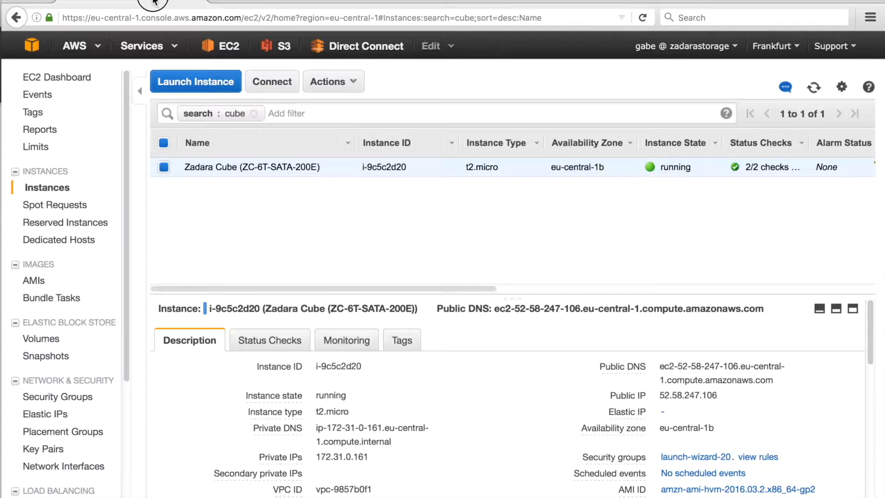
{"action": "double_click", "coordinate": [338, 366]}
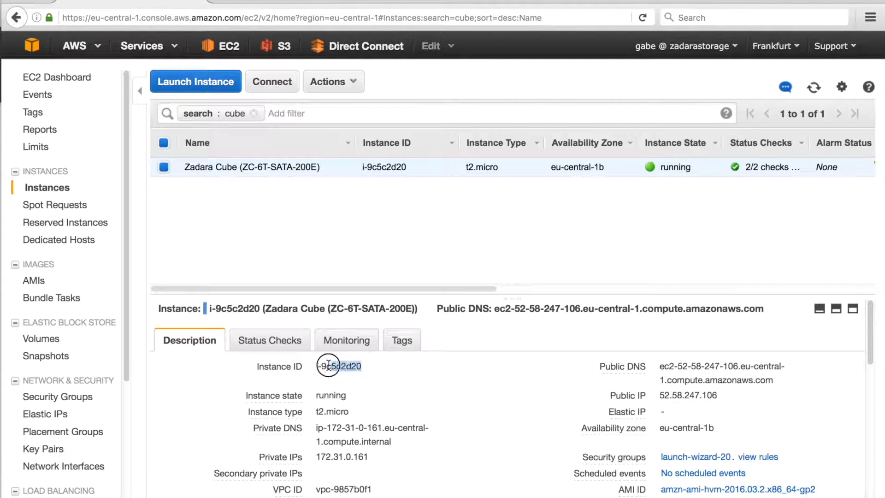
{"action": "double_click", "coordinate": [338, 366]}
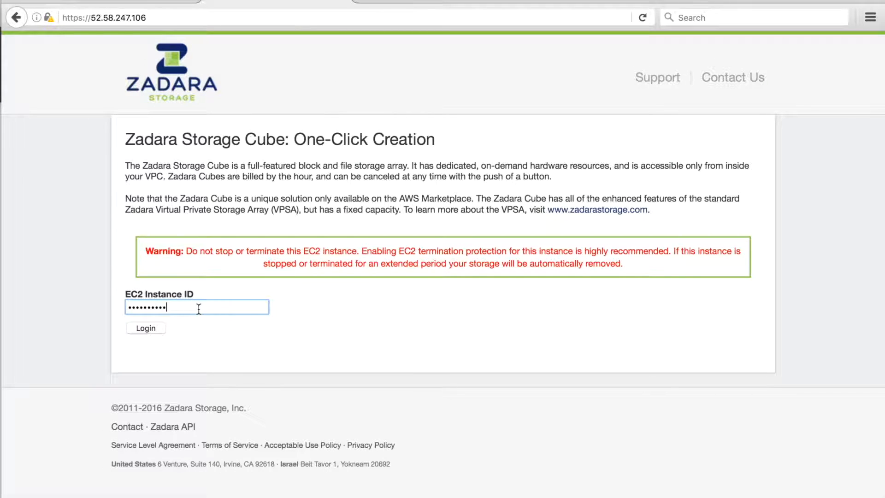
Step: Log in with the instance ID, fill in the contact details and submit Create Cube
{"action": "left_click", "coordinate": [145, 328]}
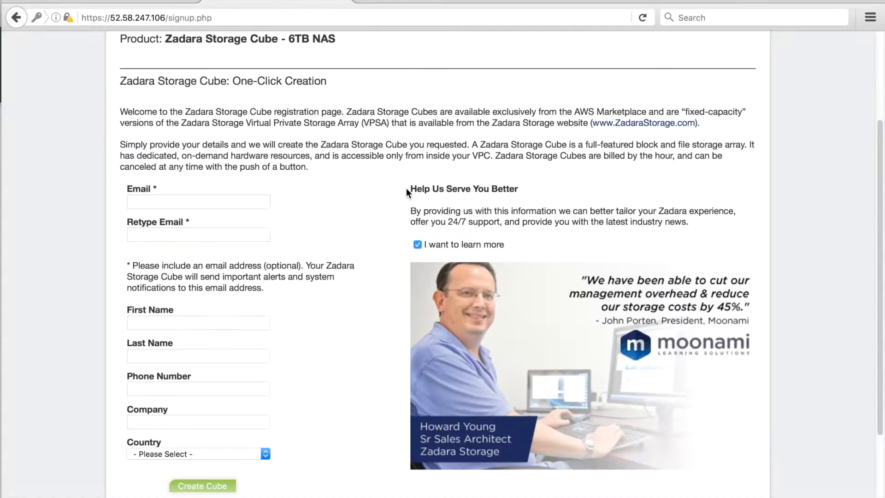
{"action": "scroll", "scroll_direction": "down", "scroll_amount": 3}
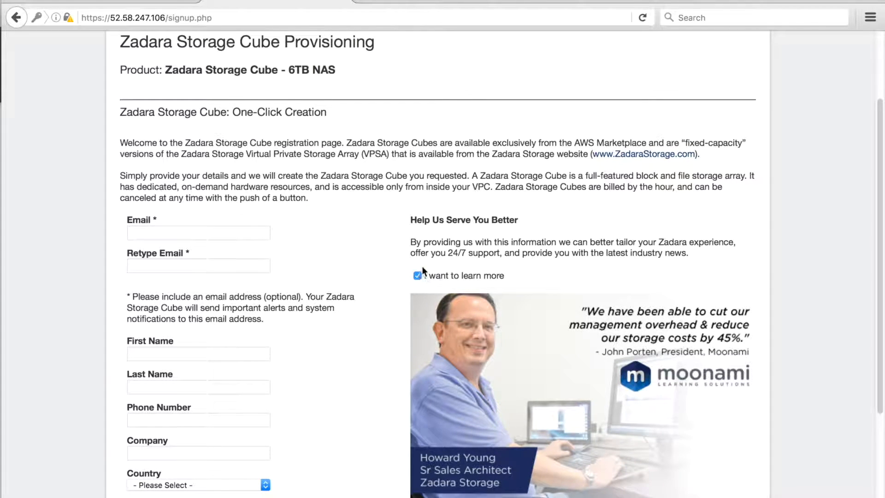
{"action": "left_click", "coordinate": [197, 232]}
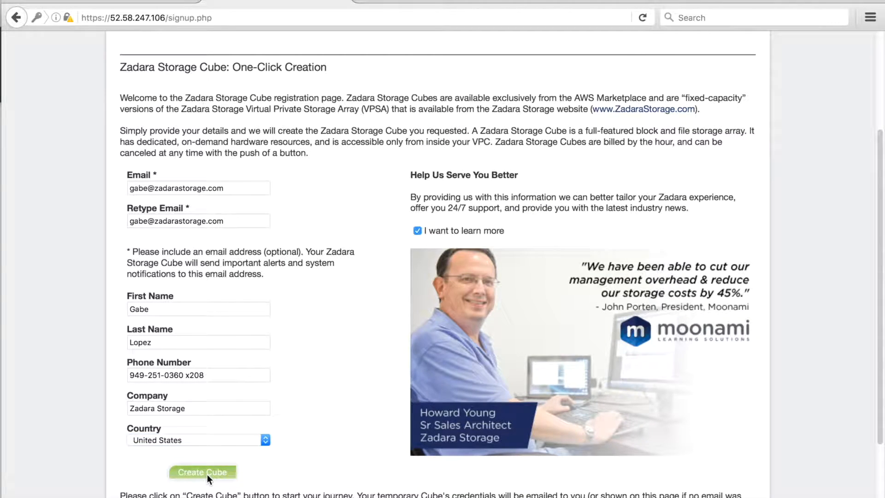
{"action": "left_click", "coordinate": [201, 472]}
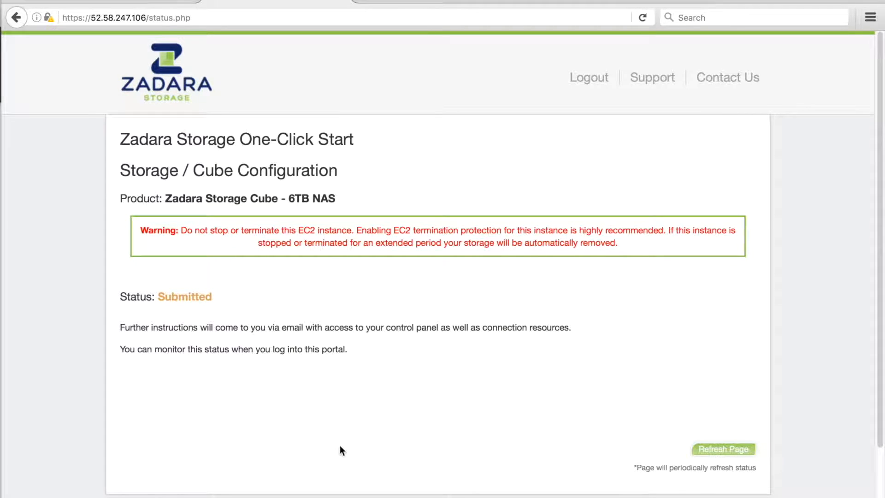
{"action": "mouse_move", "coordinate": [780, 450]}
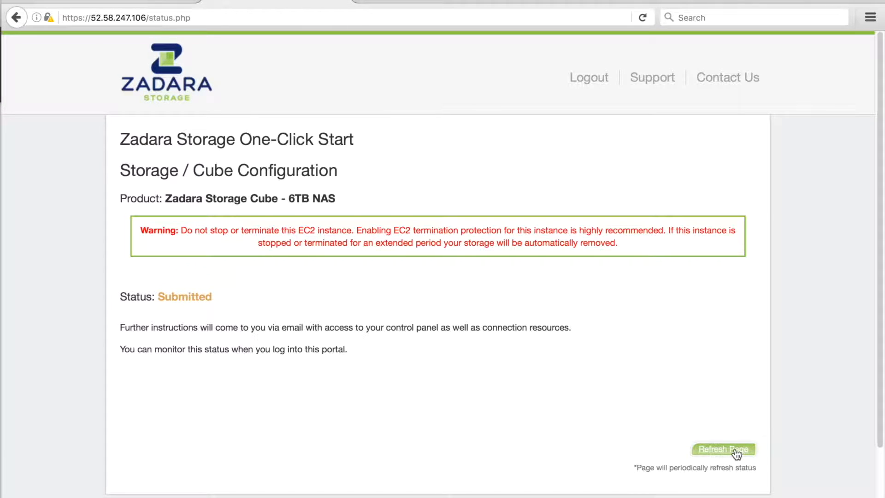
Step: Refresh the status page until the cube reports VPSA Ready with its management URL and admin credentials
{"action": "left_click", "coordinate": [722, 449]}
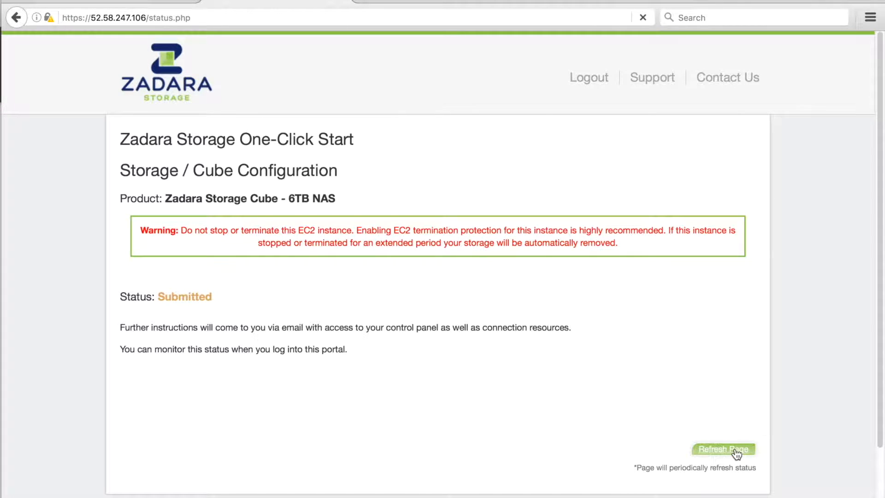
{"action": "left_click", "coordinate": [723, 449]}
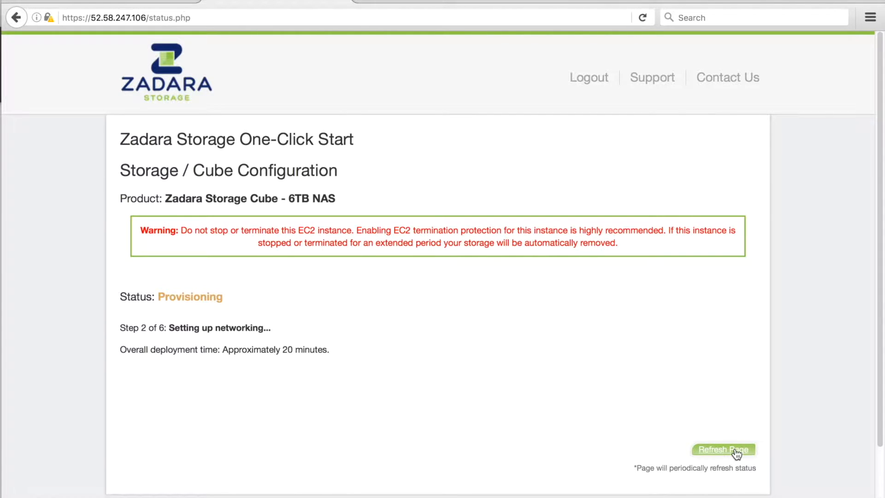
{"action": "left_click", "coordinate": [723, 449]}
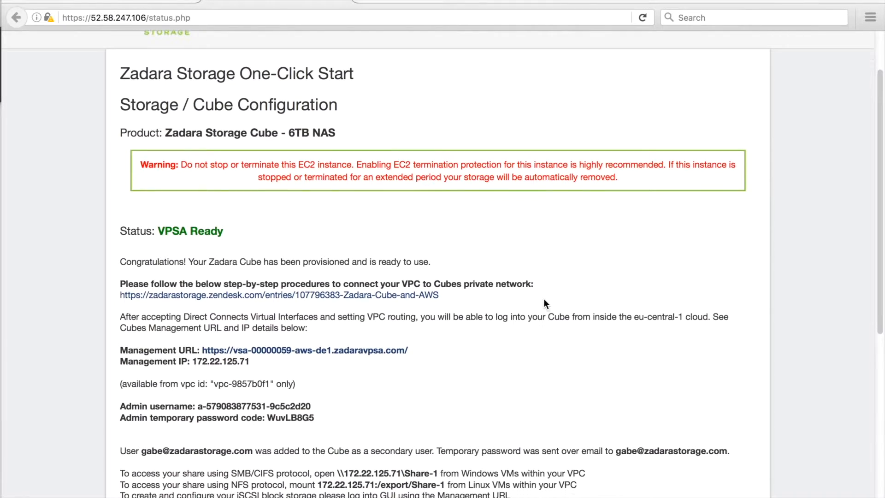
{"action": "scroll", "scroll_direction": "down", "scroll_amount": 3}
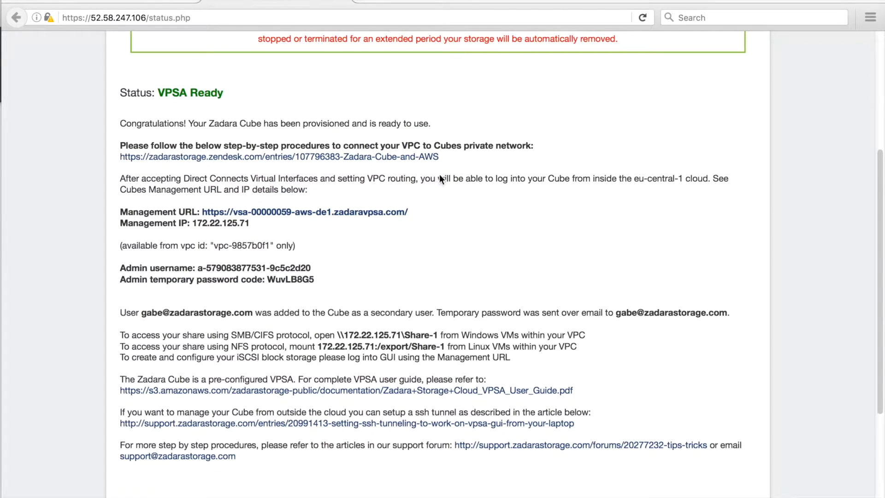
{"action": "mouse_move", "coordinate": [365, 218]}
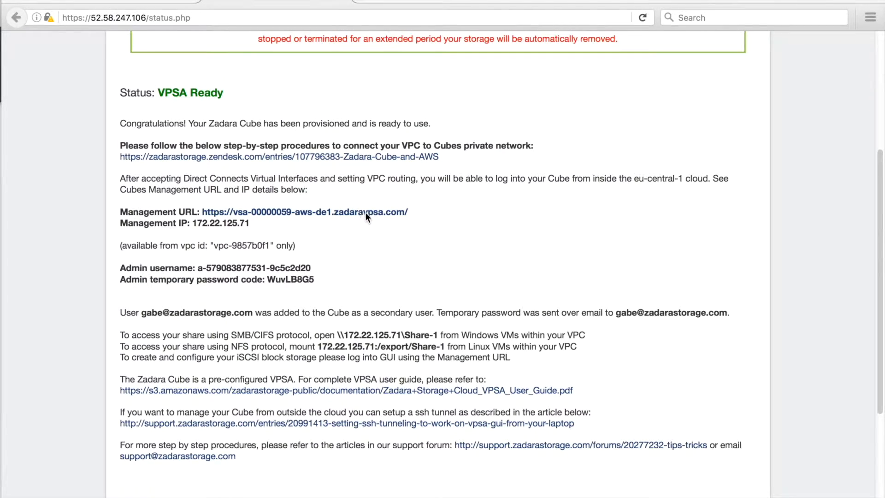
{"action": "mouse_move", "coordinate": [252, 226]}
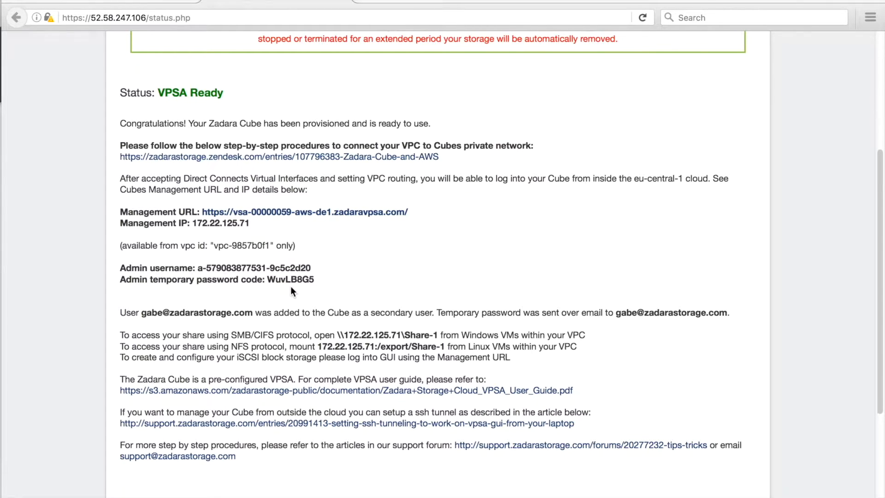
{"action": "mouse_move", "coordinate": [316, 309]}
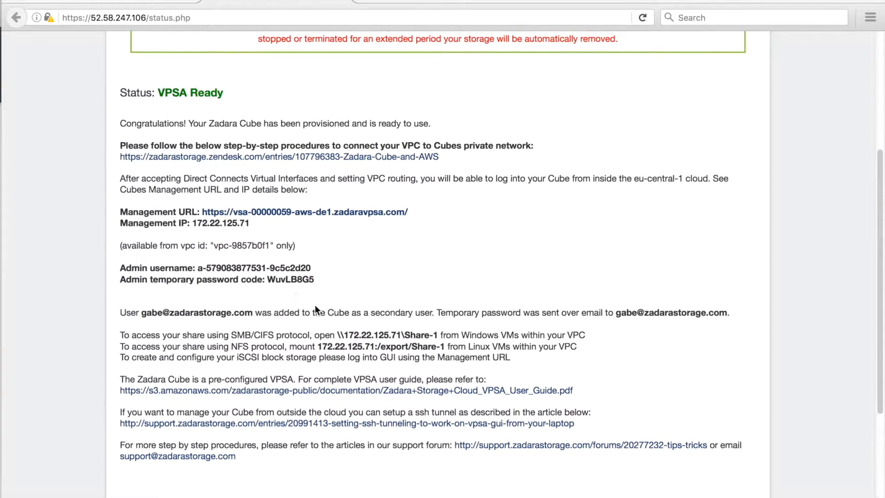